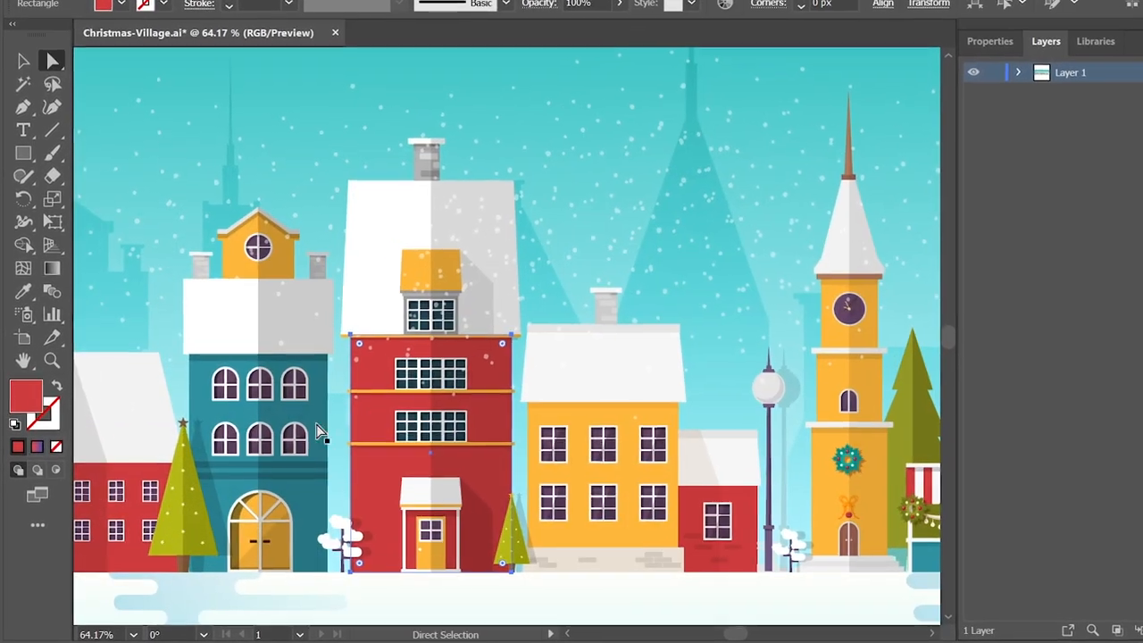
Recolour the Magic-Wand-selected house shapes to brown, ending around HSB 36°/71%/64%.
double_click(27, 396)
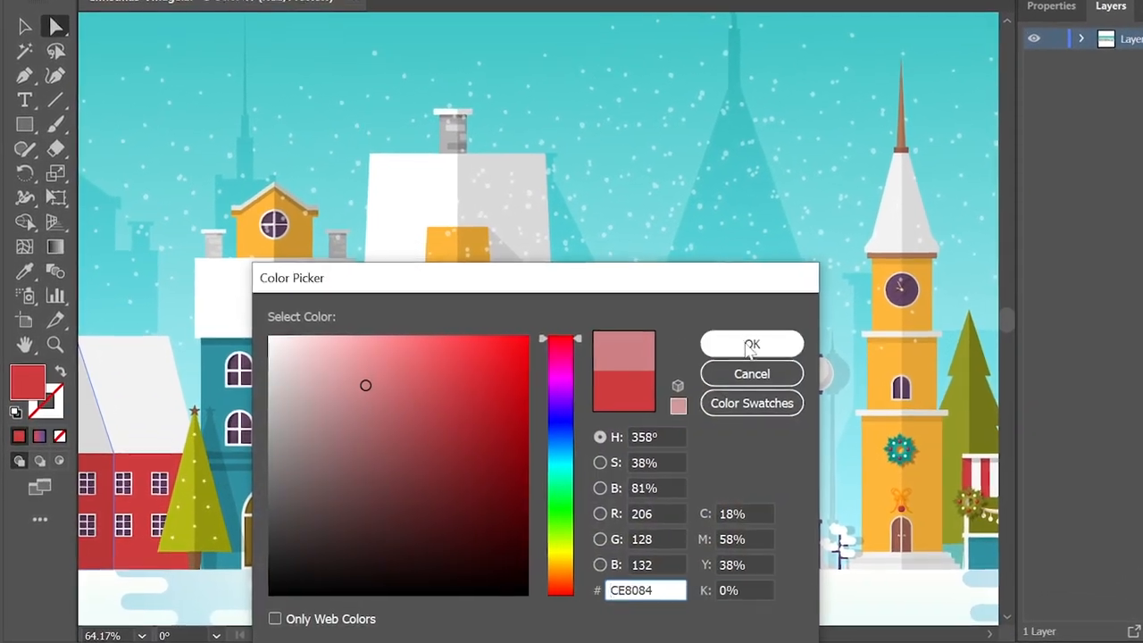
click(750, 344)
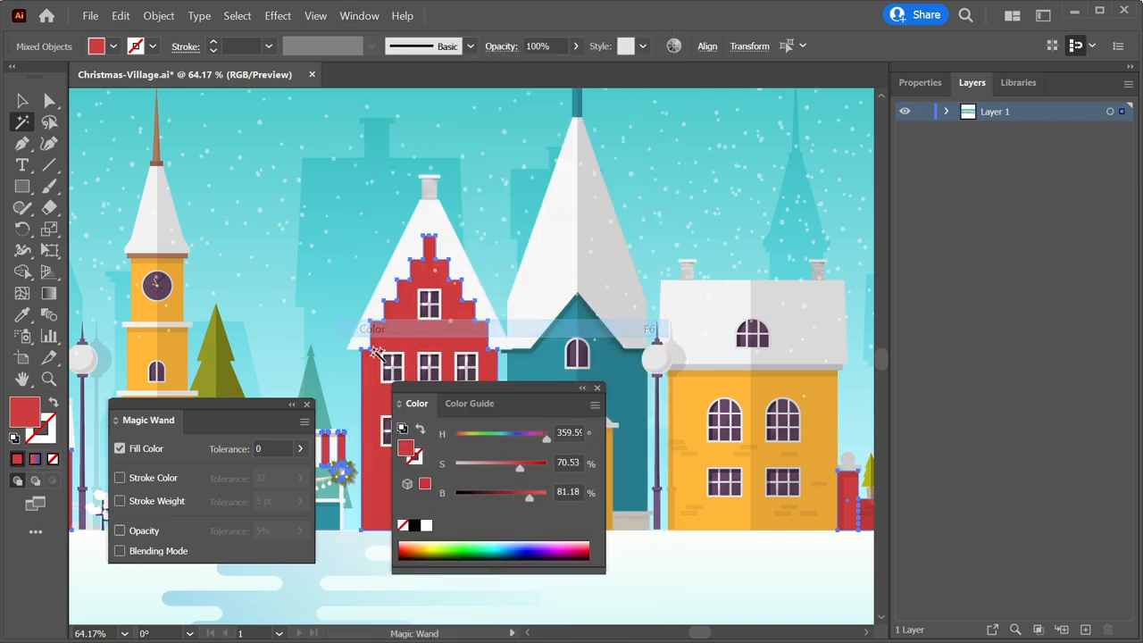
drag(550, 434, 504, 434)
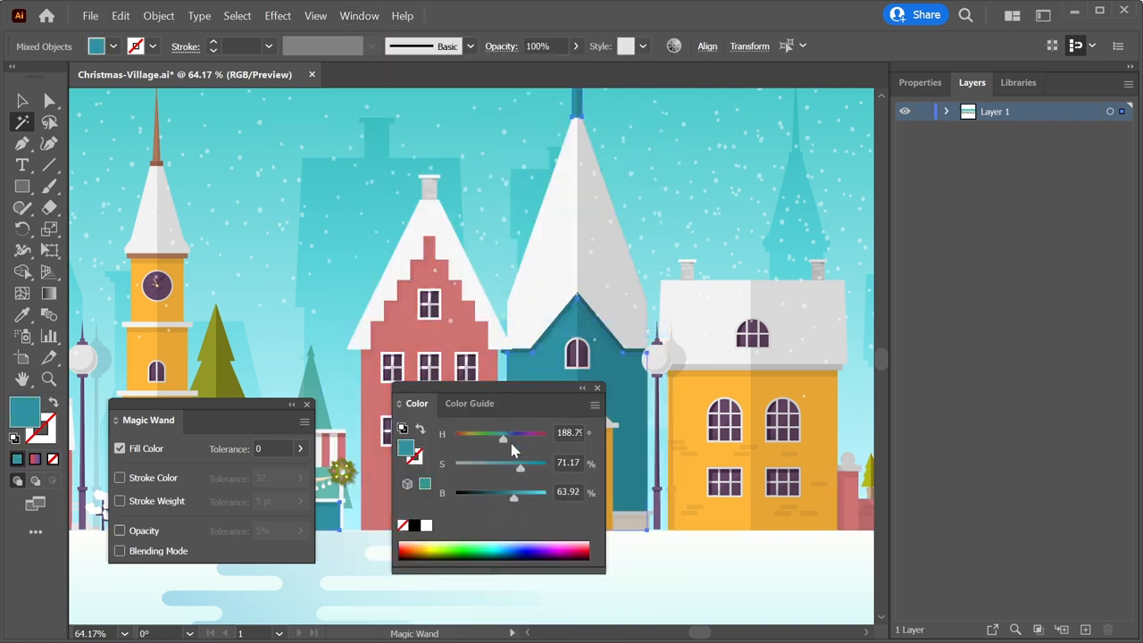
drag(504, 438, 464, 438)
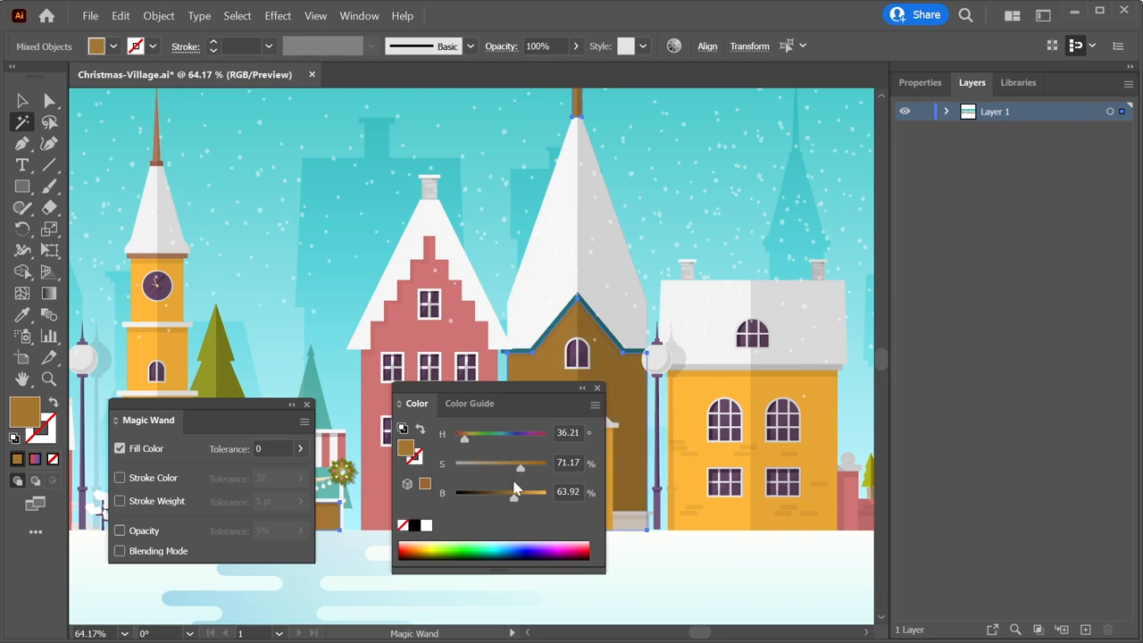